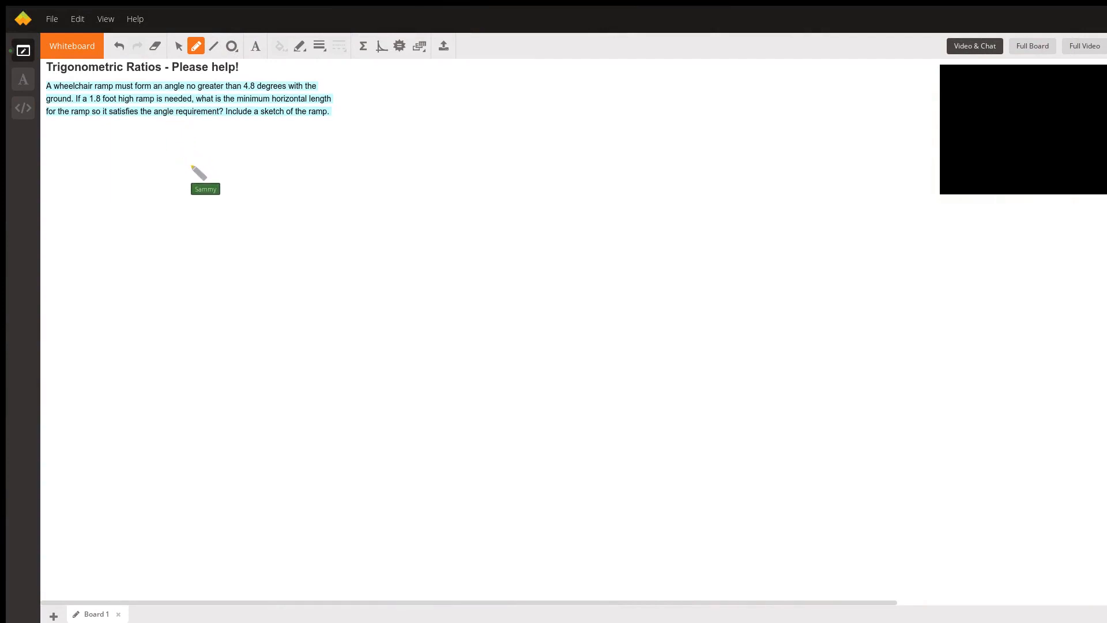
mouse_move(116, 78)
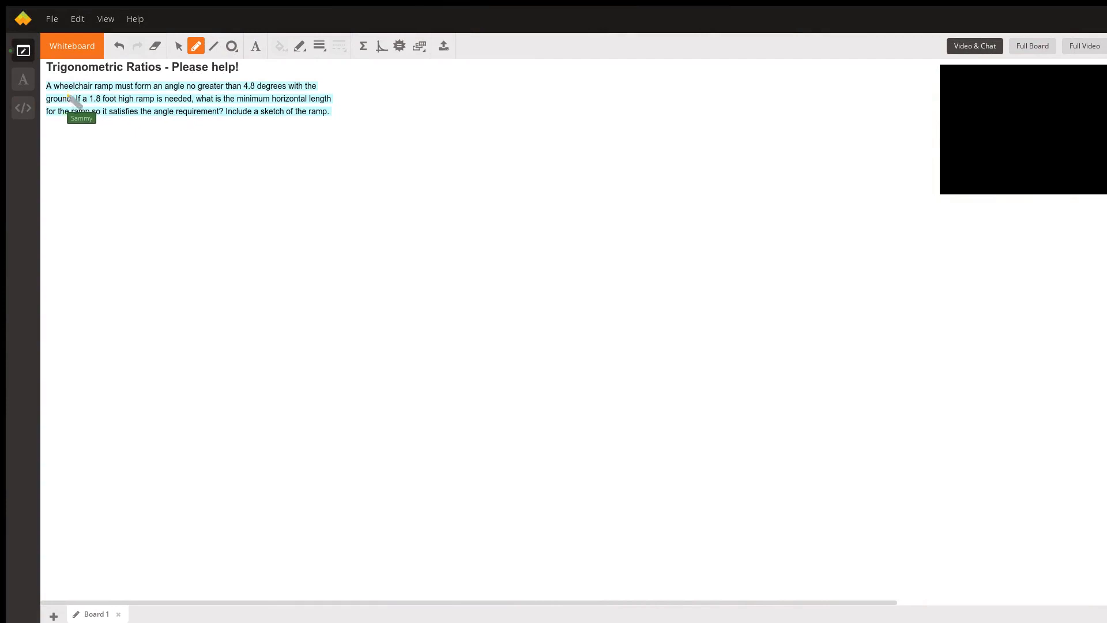
mouse_move(196, 106)
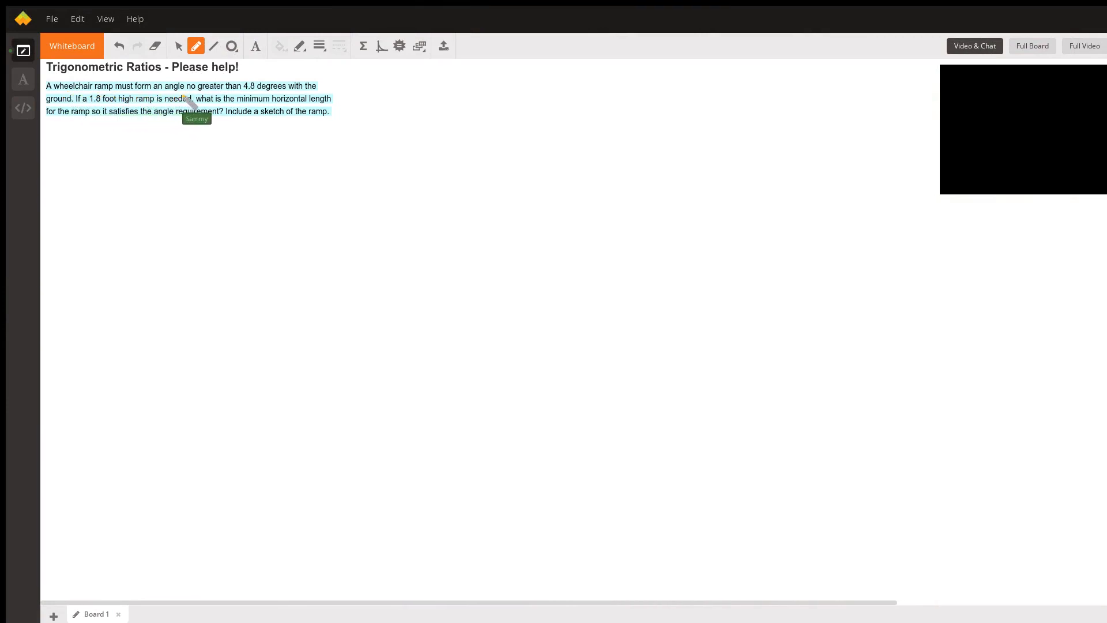
mouse_move(311, 106)
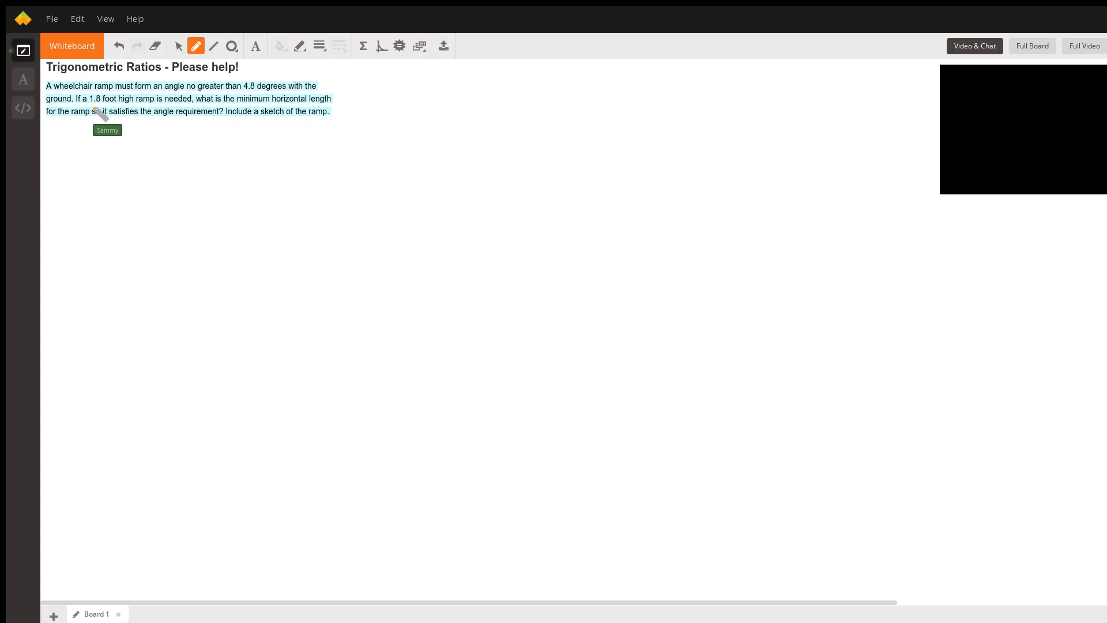
mouse_move(183, 115)
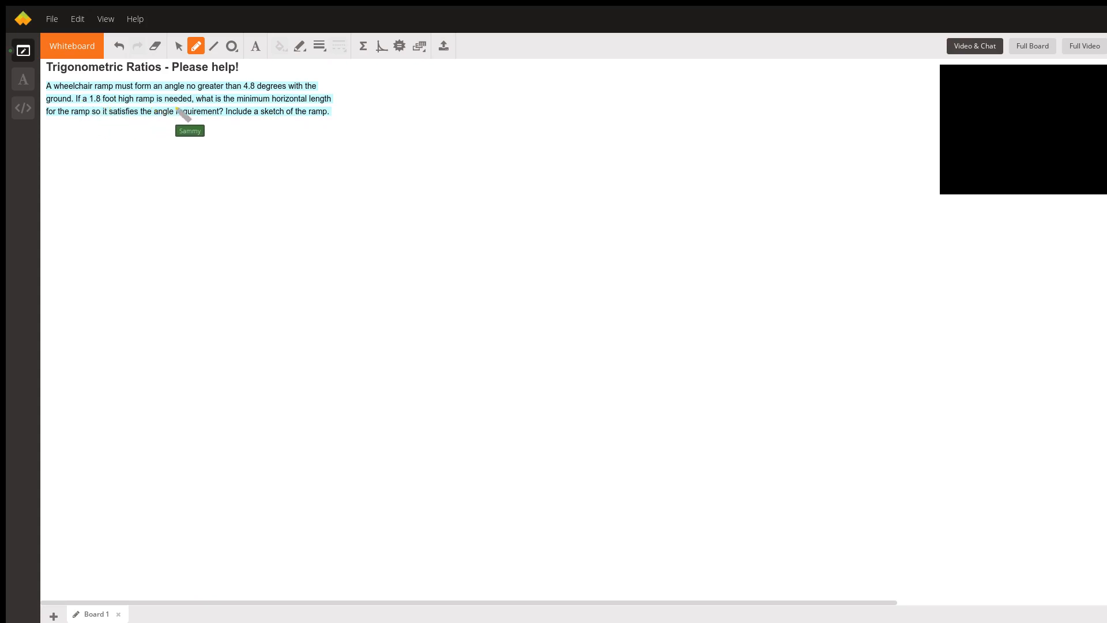
mouse_move(307, 118)
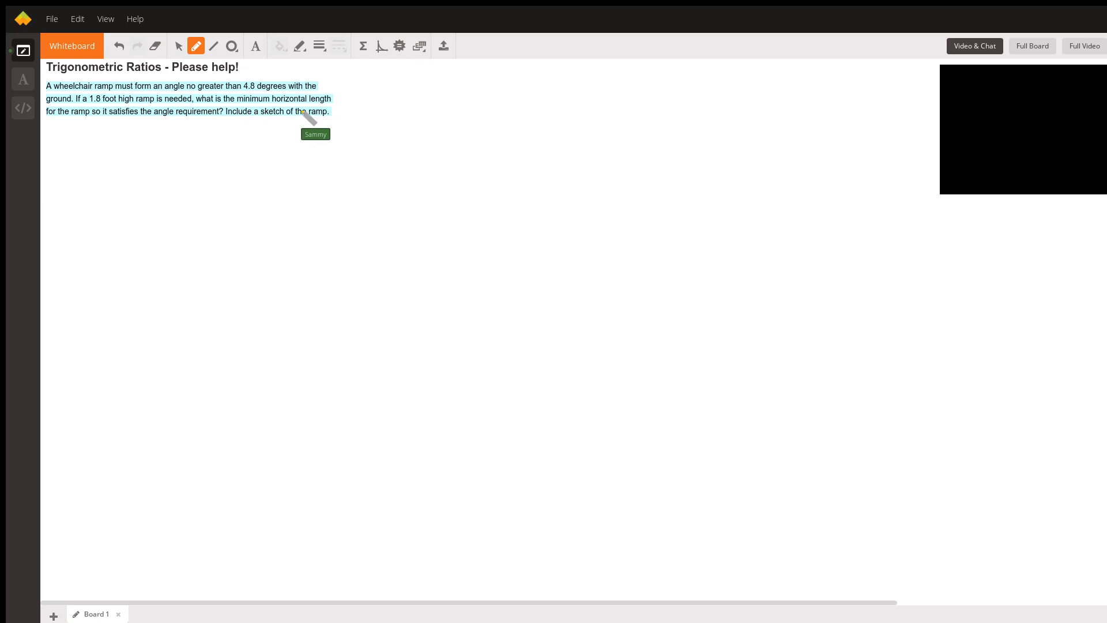
mouse_move(110, 123)
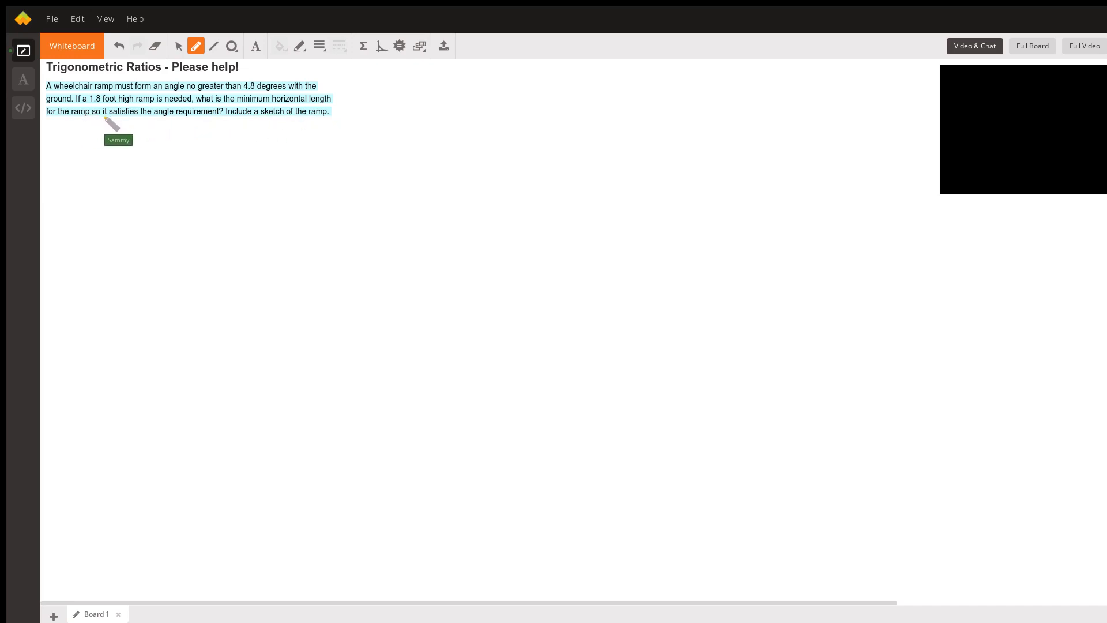
mouse_move(230, 128)
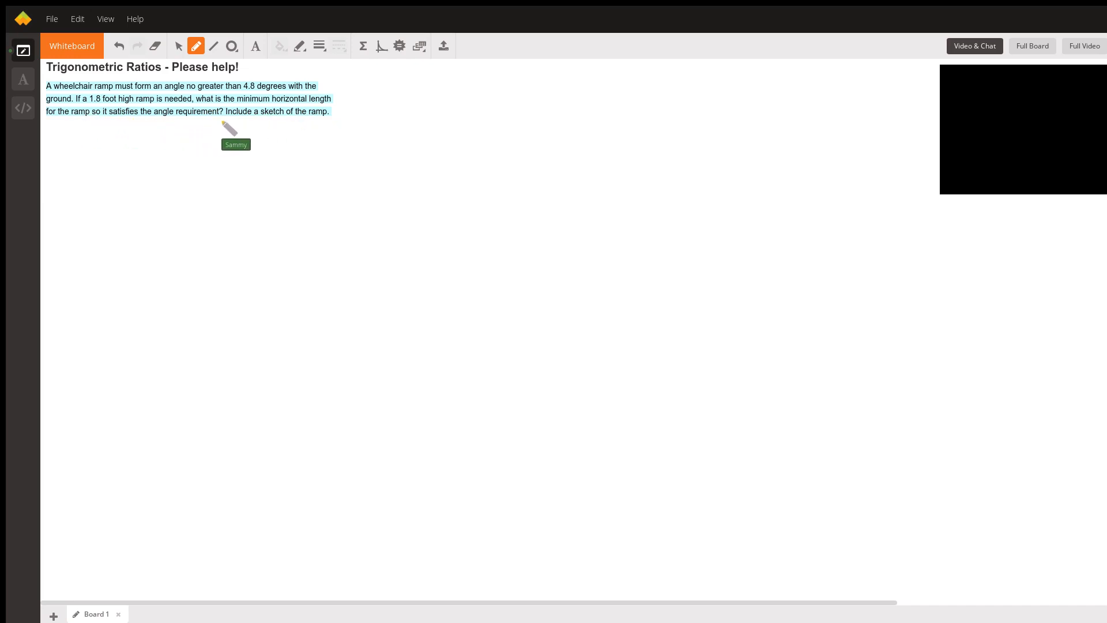
mouse_move(408, 135)
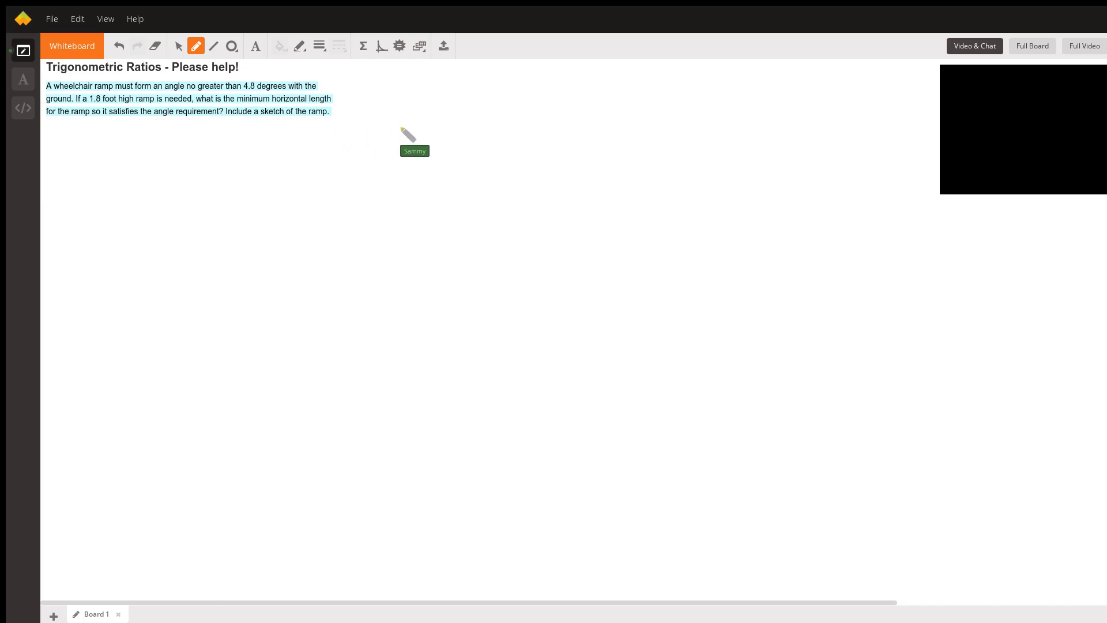
mouse_move(420, 193)
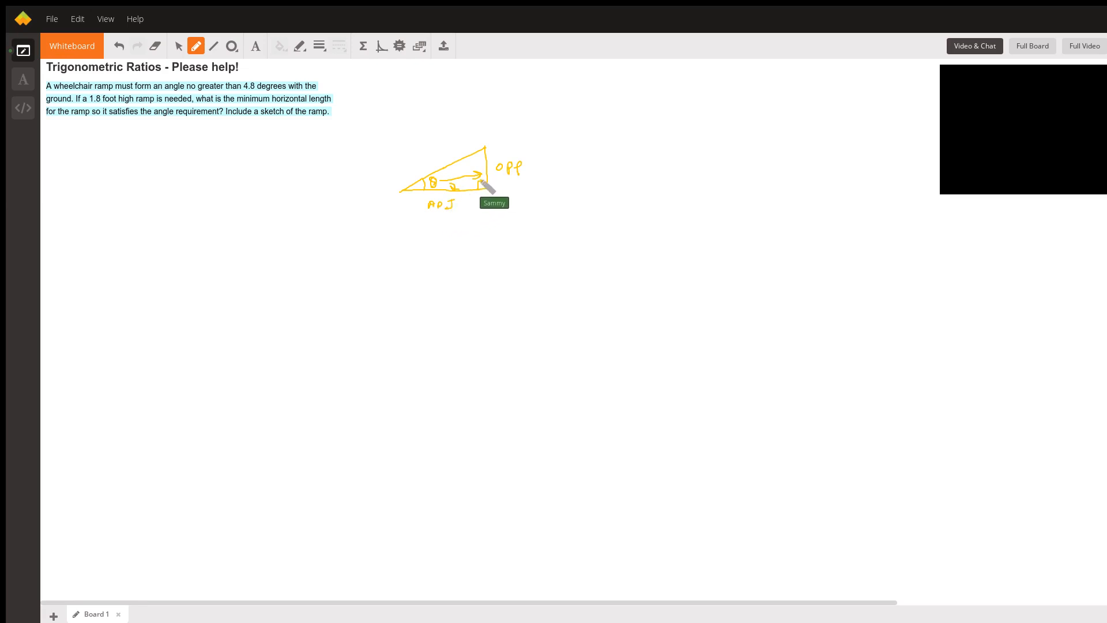
mouse_move(463, 181)
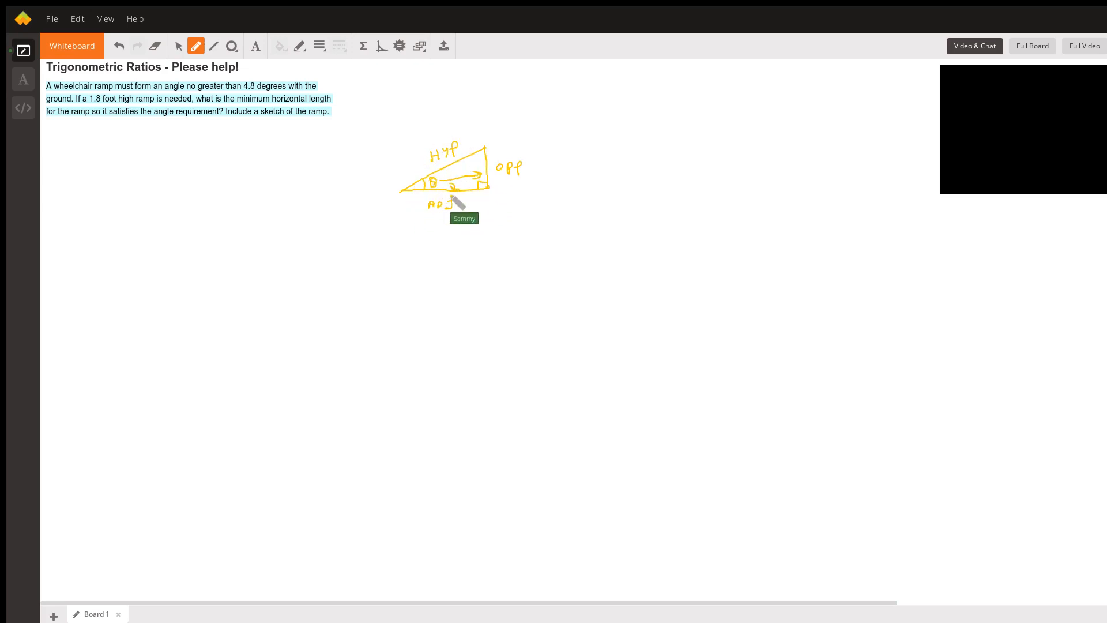
mouse_move(124, 106)
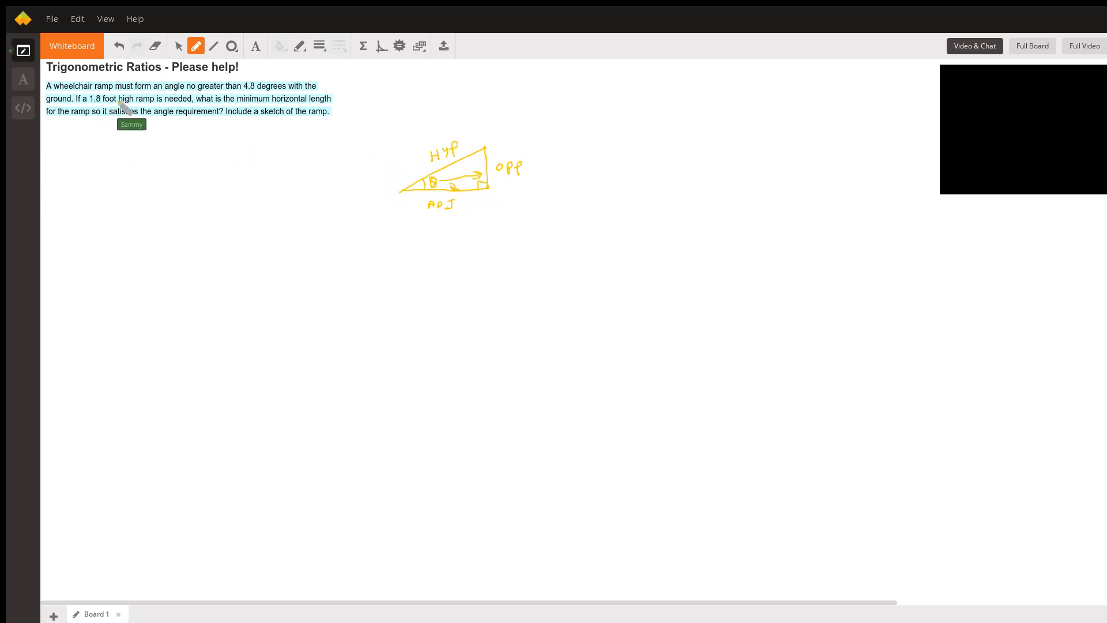
mouse_move(127, 223)
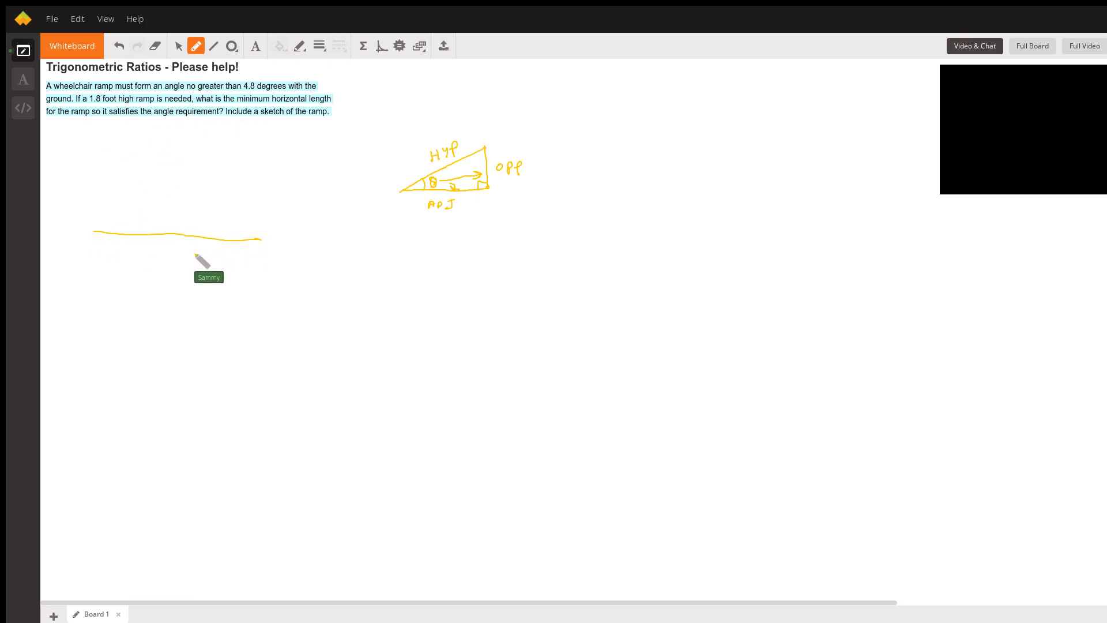
mouse_move(138, 141)
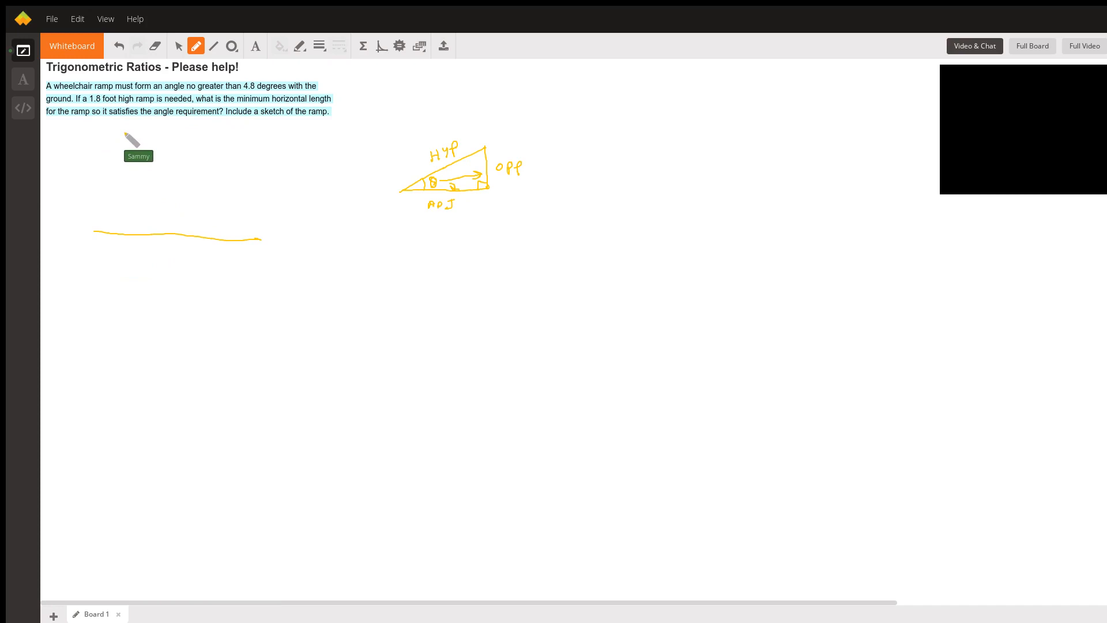
mouse_move(254, 109)
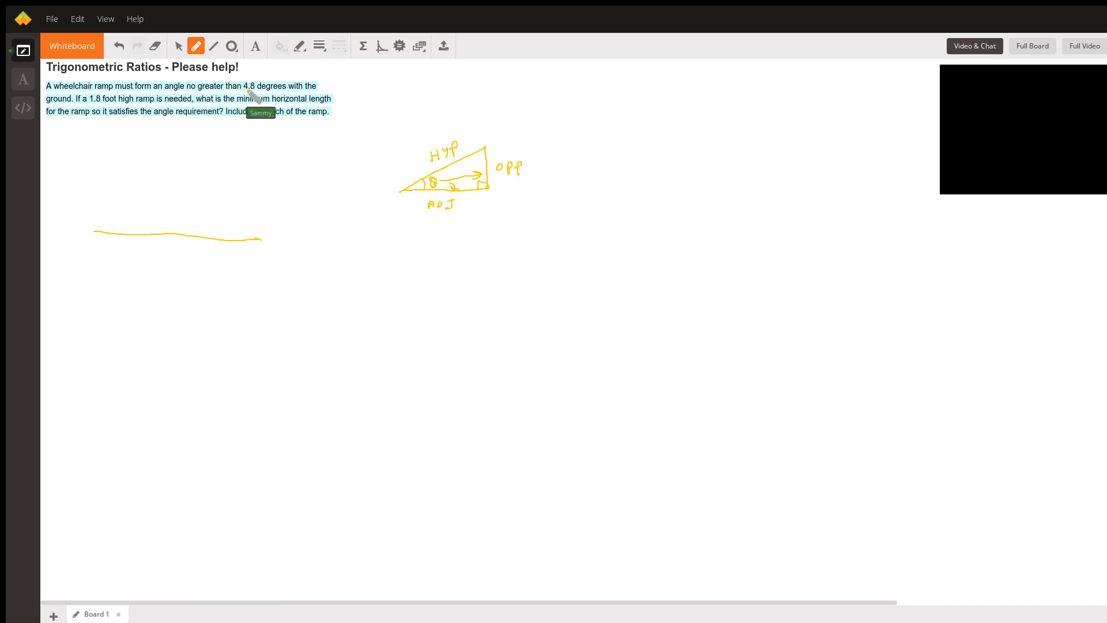
mouse_move(112, 224)
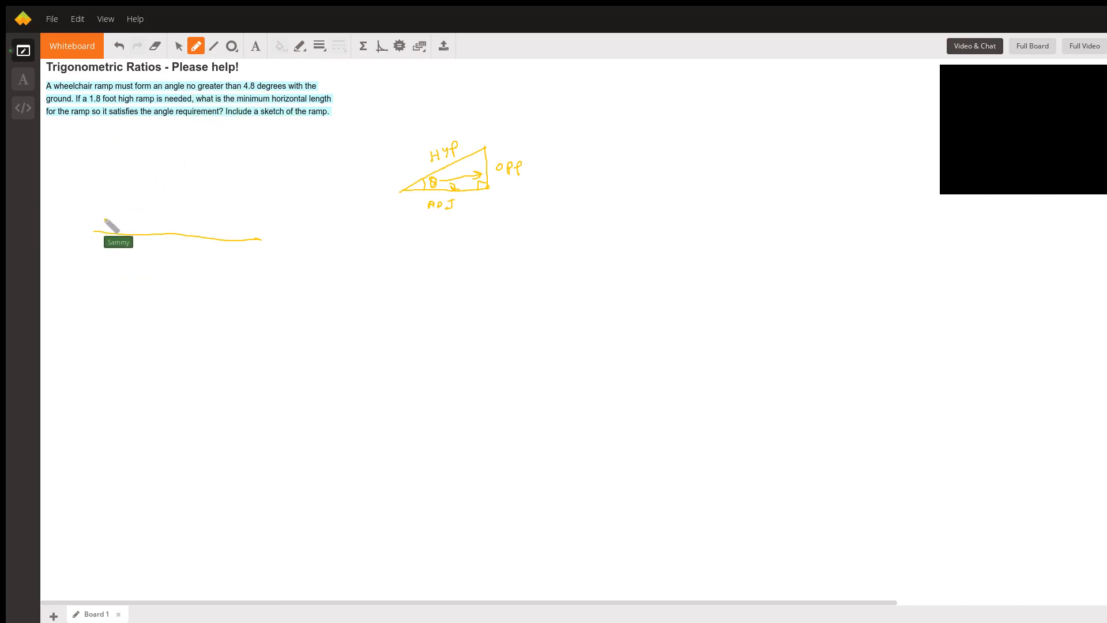
mouse_move(106, 235)
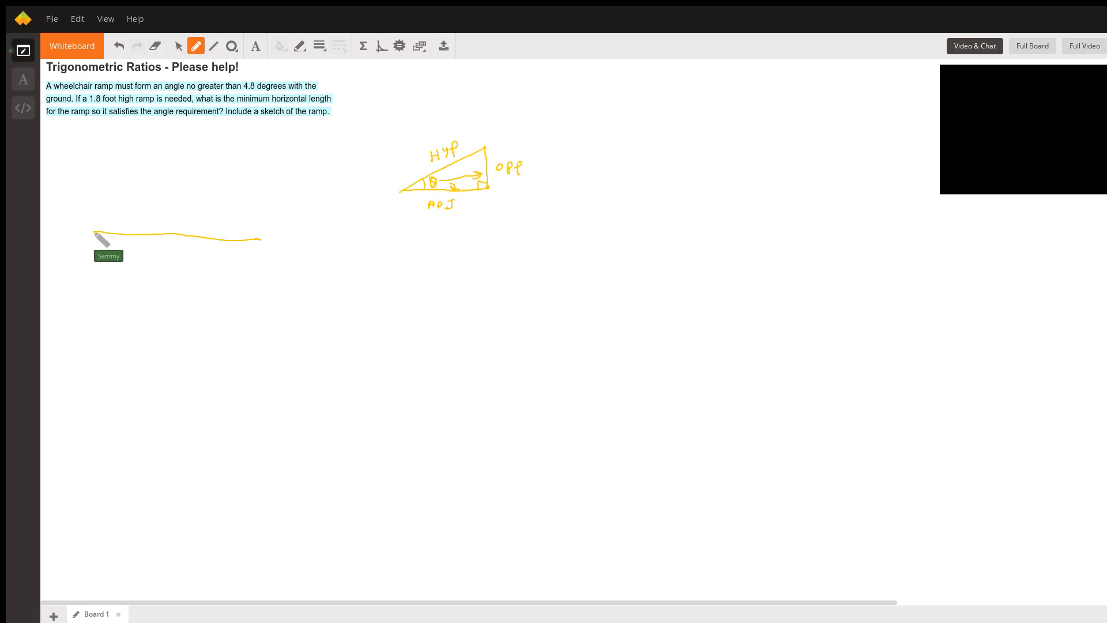
Step: Draw the ramp's sloped and ground lines and mark the base angle θ = 4.8°
left_click_drag(94, 232, 219, 192)
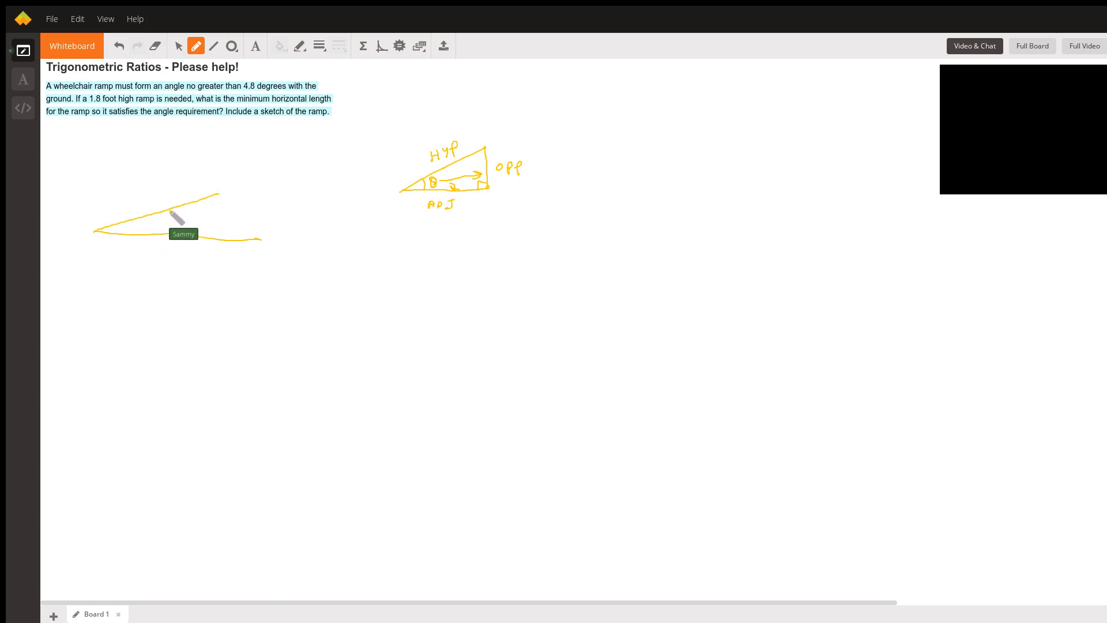
left_click_drag(177, 215, 123, 226)
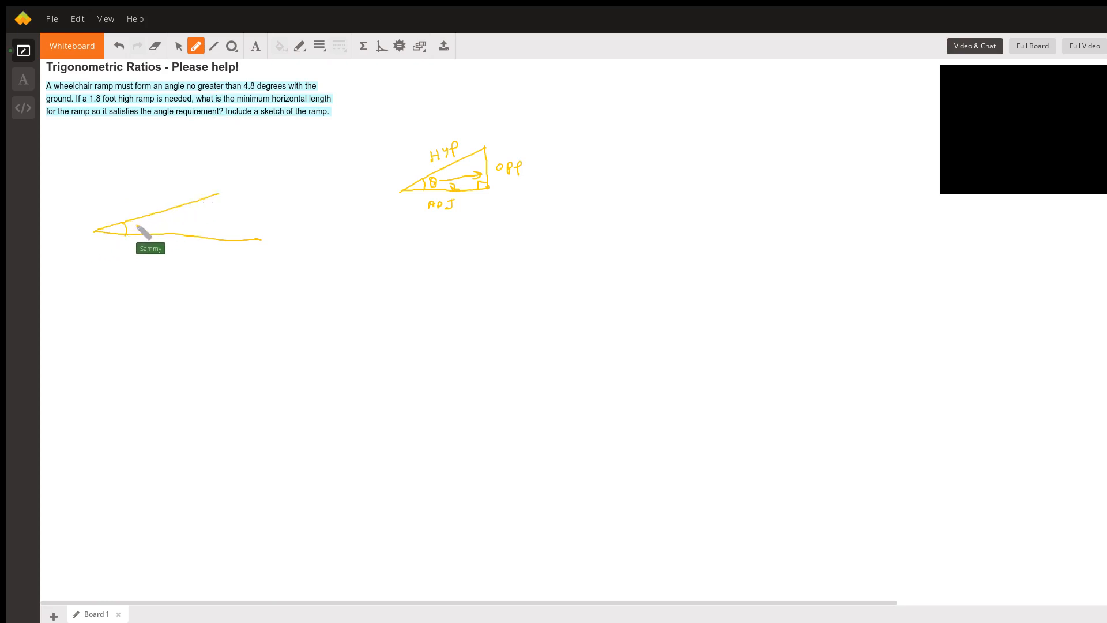
left_click_drag(127, 226, 173, 224)
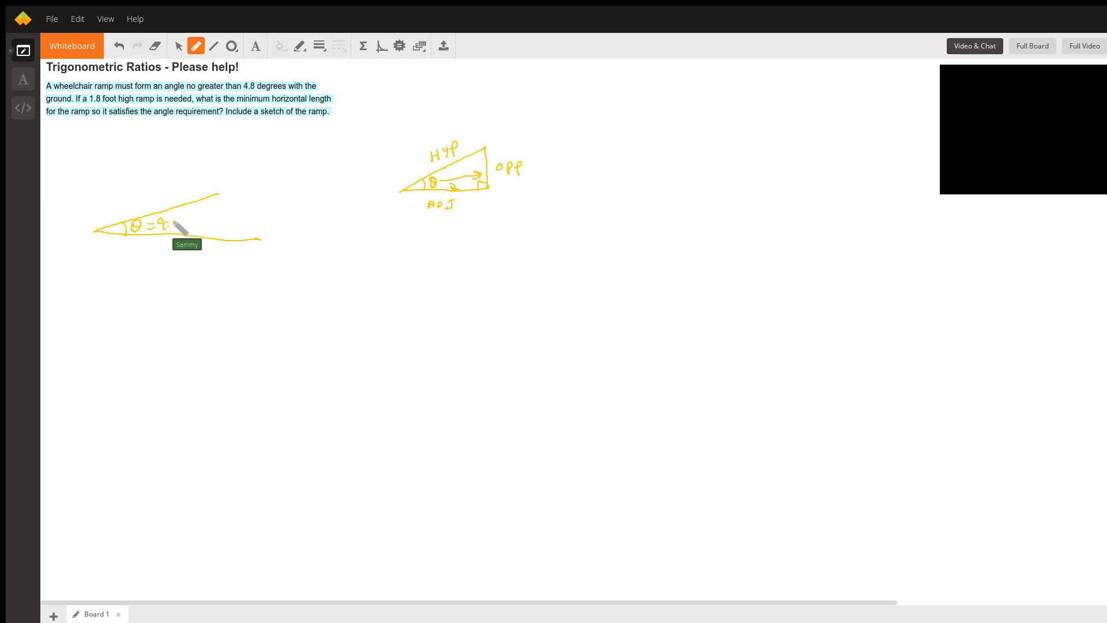
left_click_drag(173, 224, 226, 201)
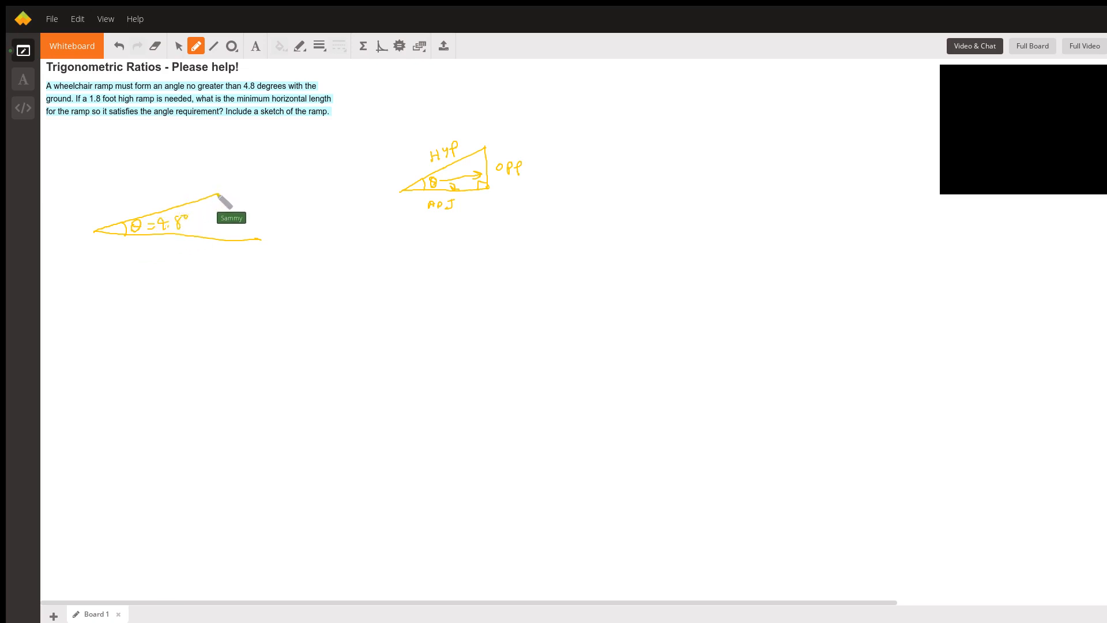
Step: Extend the slope, close the triangle with a vertical side, and label h = 1.8 ft
left_click_drag(223, 201, 261, 177)
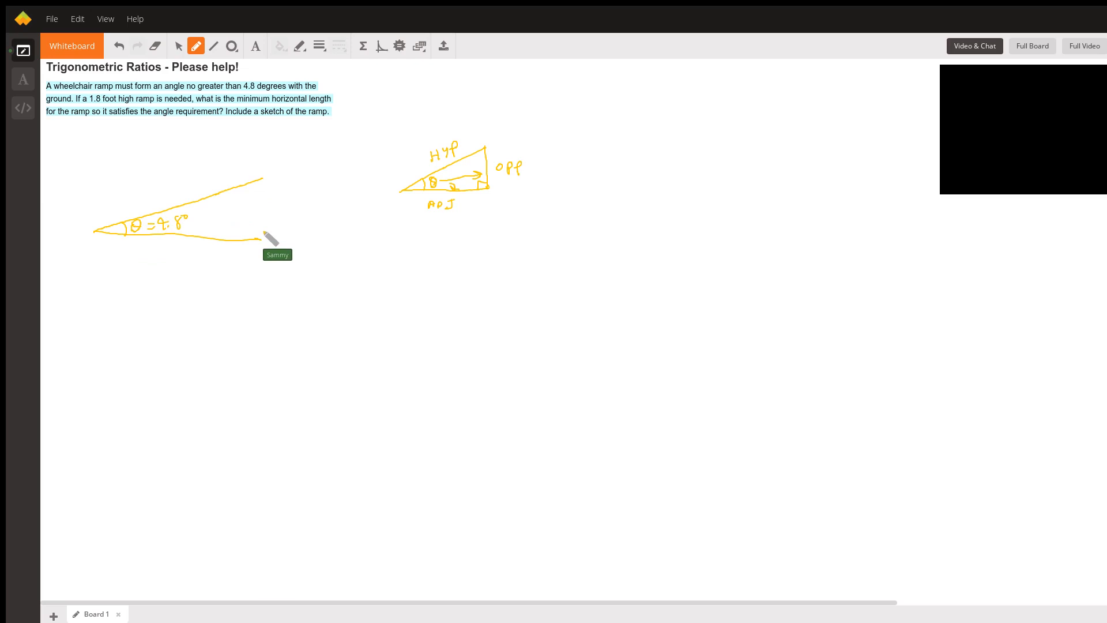
left_click_drag(263, 177, 256, 233)
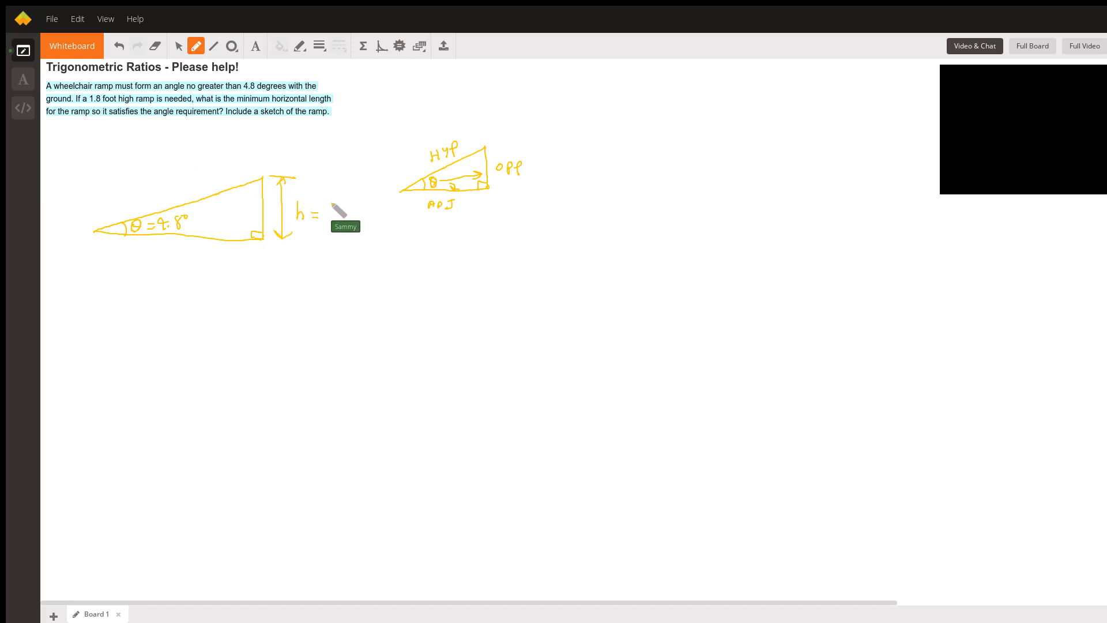
left_click_drag(324, 211, 363, 215)
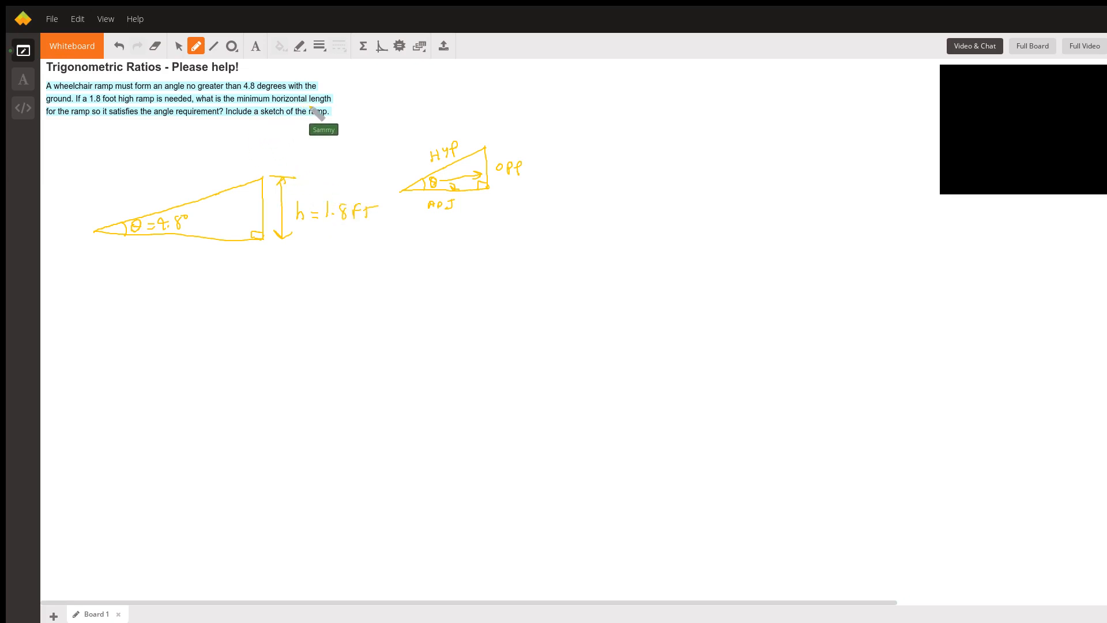
mouse_move(103, 258)
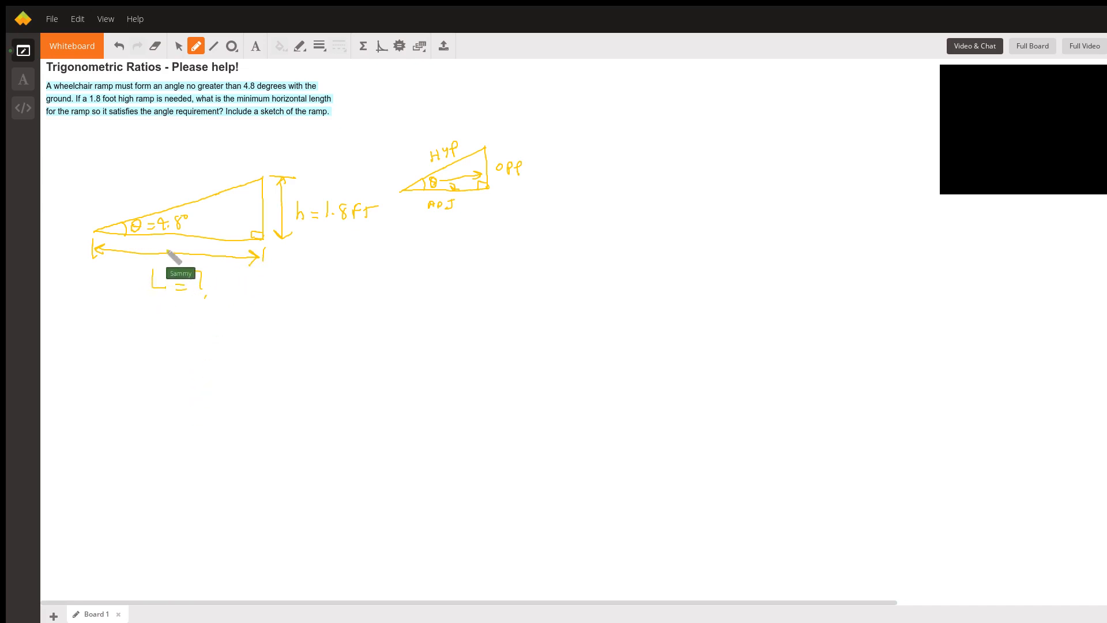
mouse_move(455, 237)
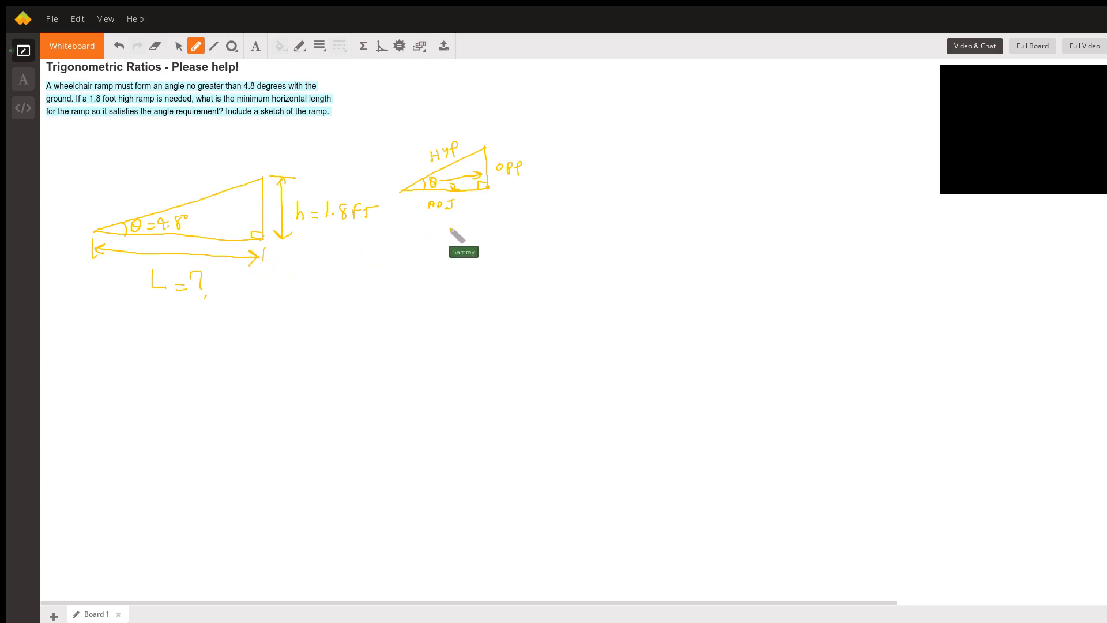
mouse_move(207, 243)
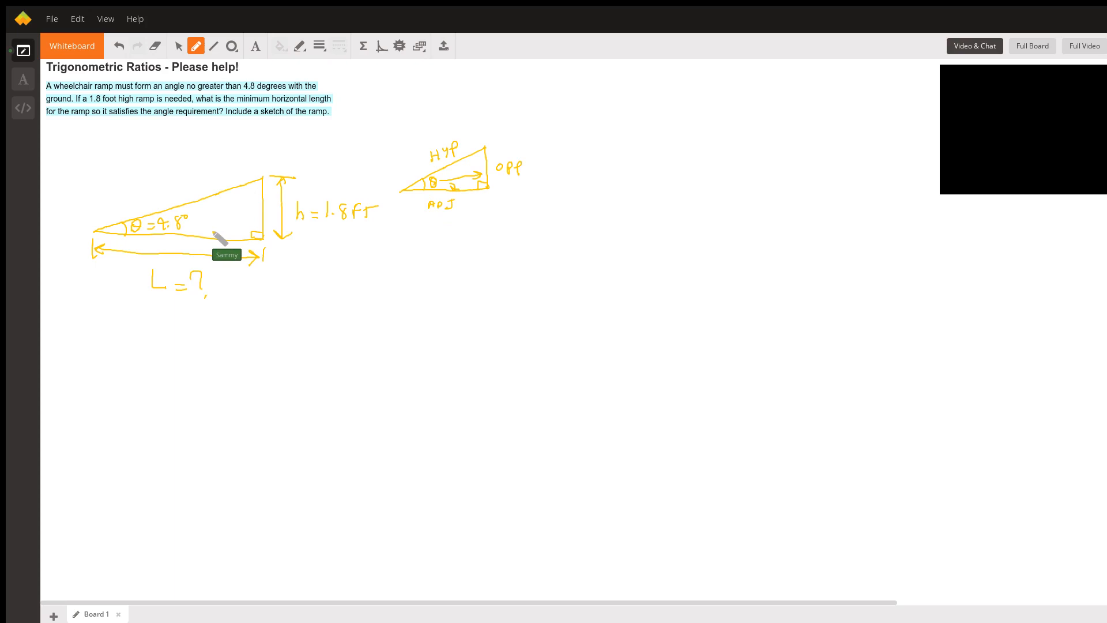
mouse_move(311, 226)
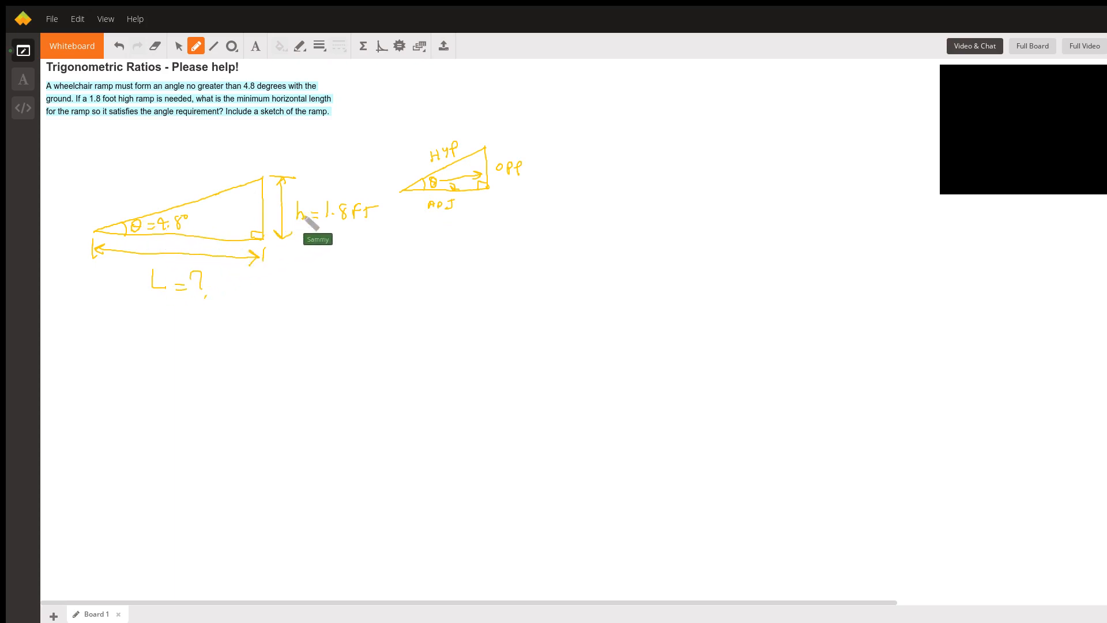
mouse_move(182, 274)
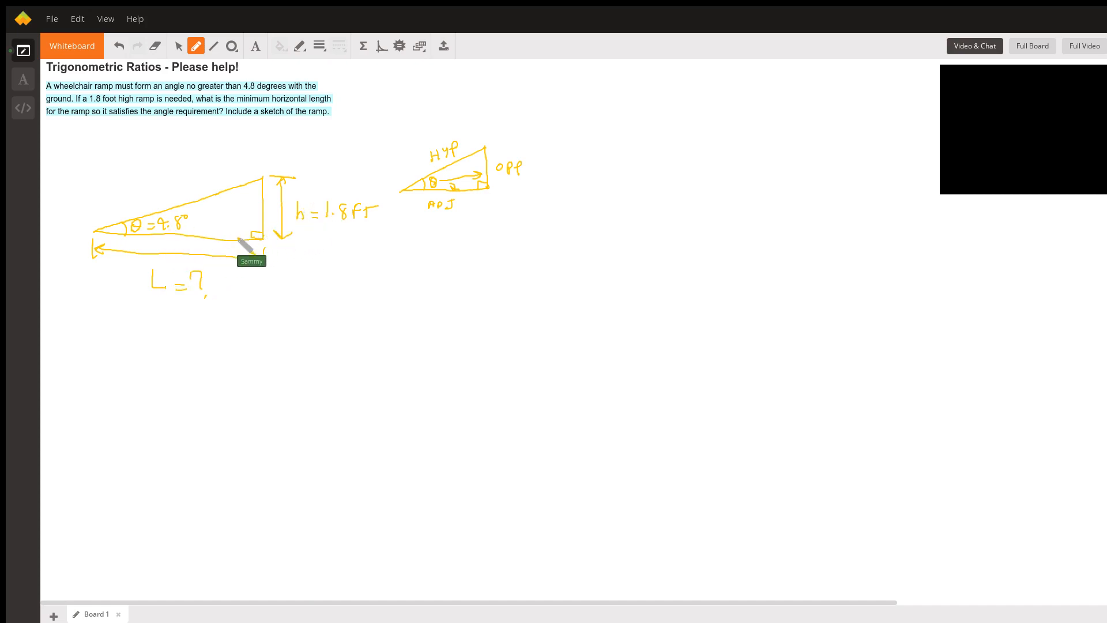
mouse_move(134, 318)
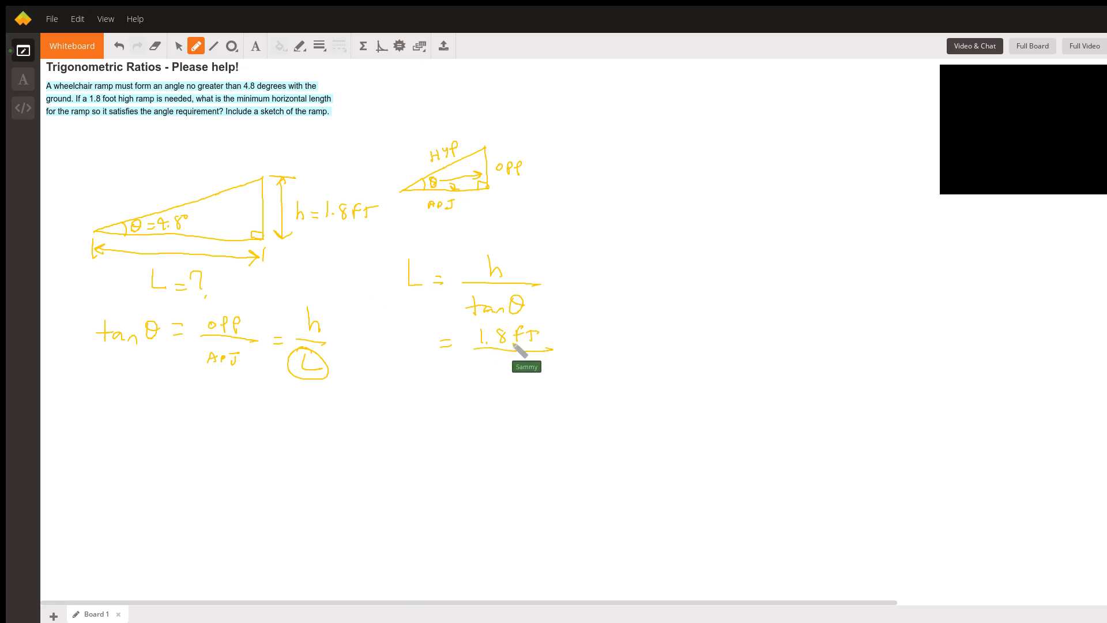
mouse_move(416, 299)
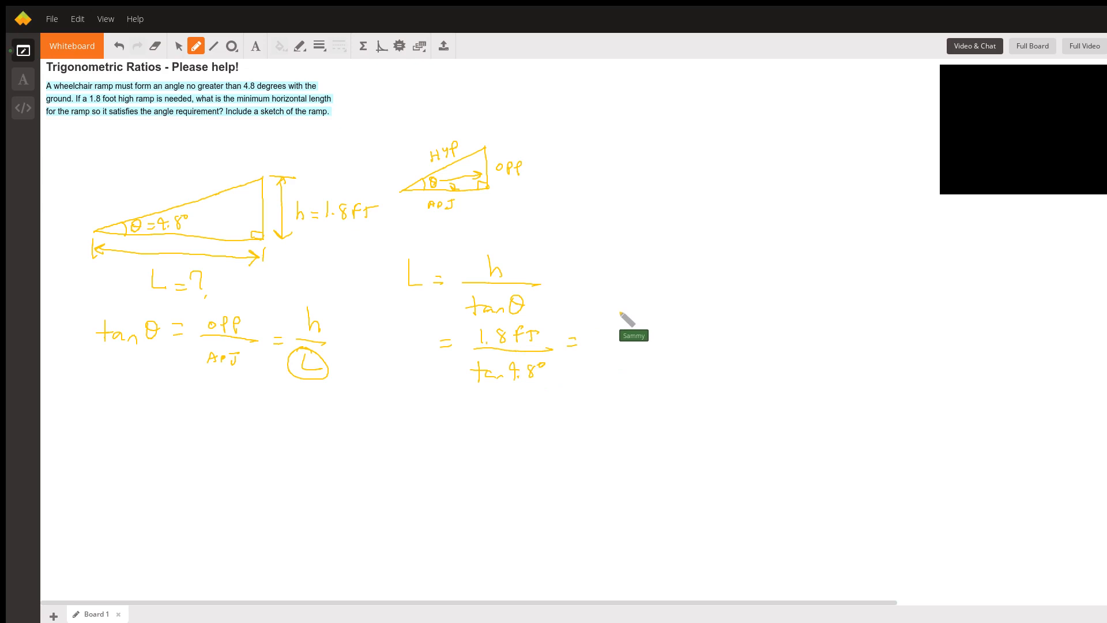
mouse_move(605, 318)
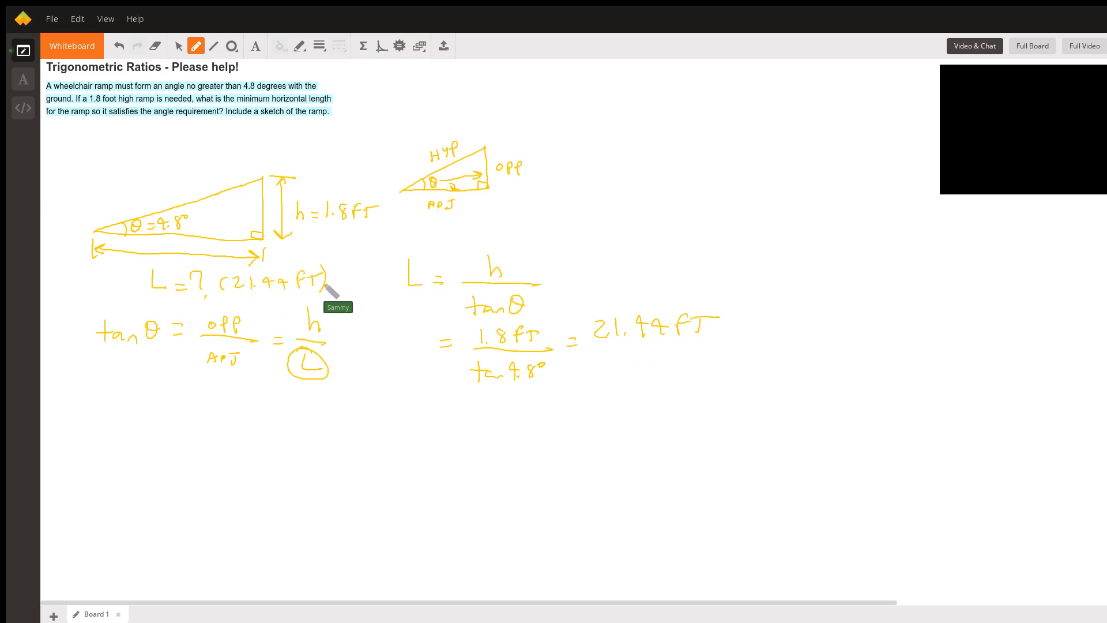
mouse_move(390, 176)
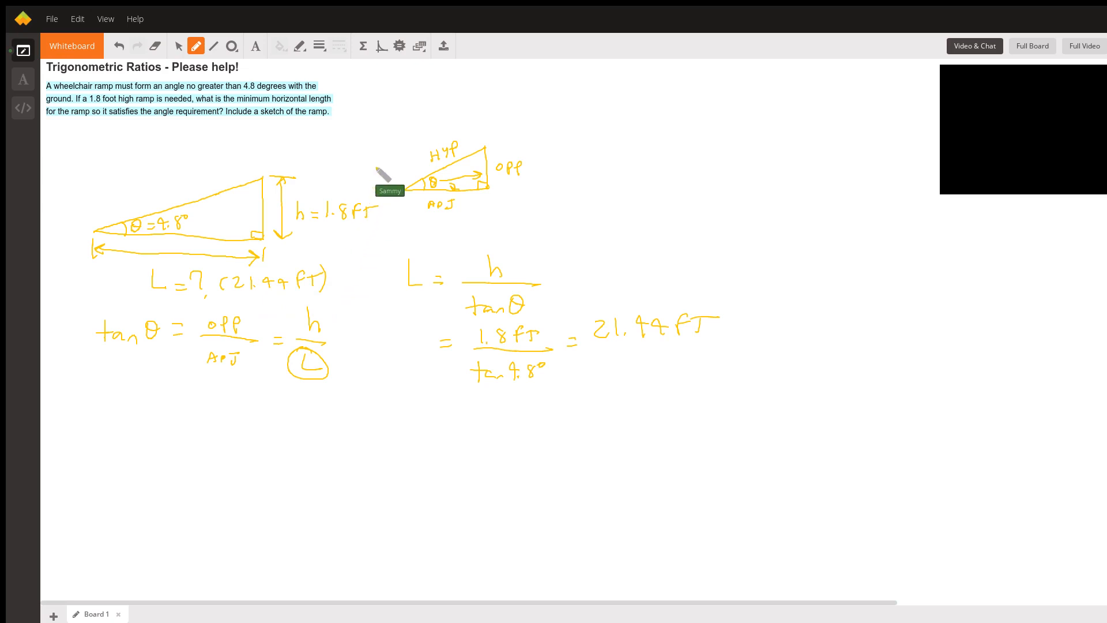